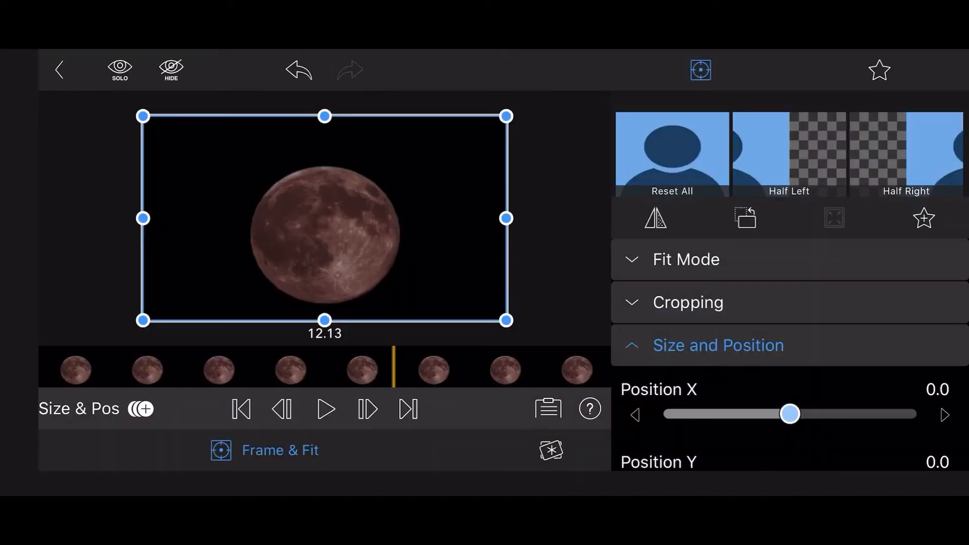
Collapse Size and Position and expand Blending to reveal the moon clip's Opacity and Blend Mode.
{"action": "left_click", "coordinate": [280, 450]}
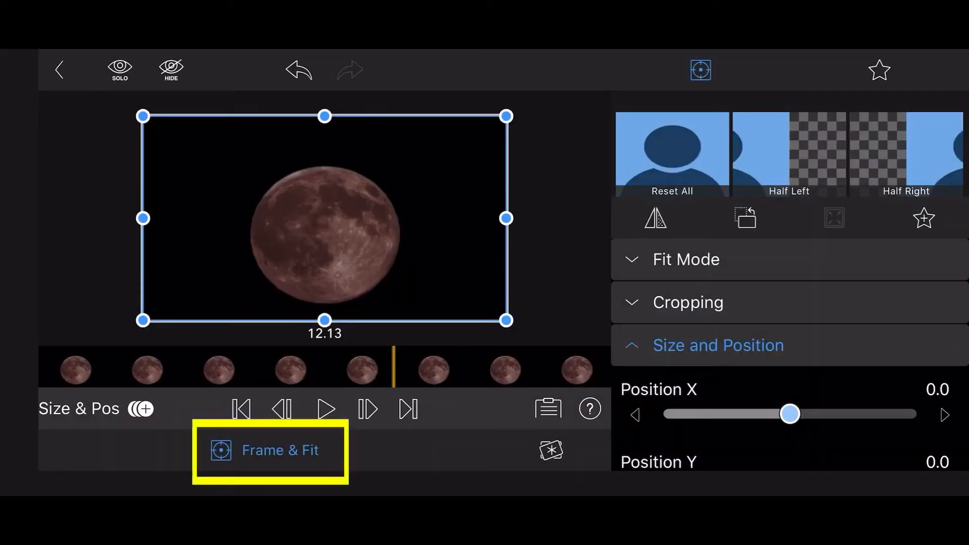
{"action": "left_click", "coordinate": [716, 345]}
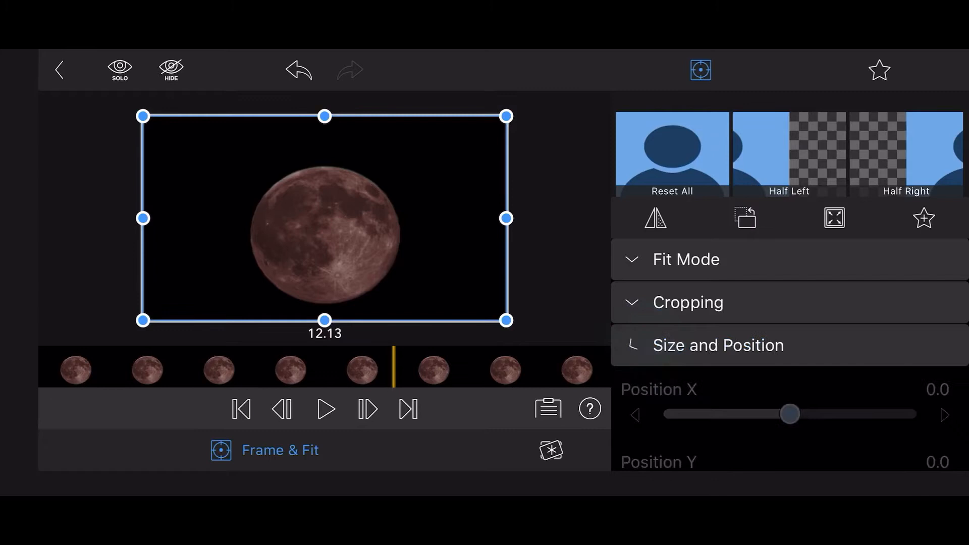
{"action": "left_click", "coordinate": [686, 327]}
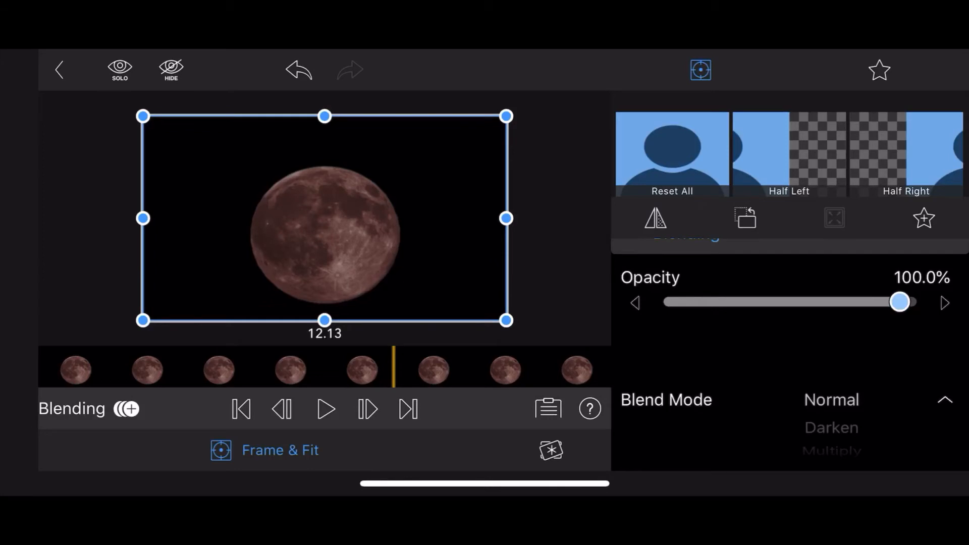
{"action": "scroll", "scroll_direction": "down", "scroll_amount": 3}
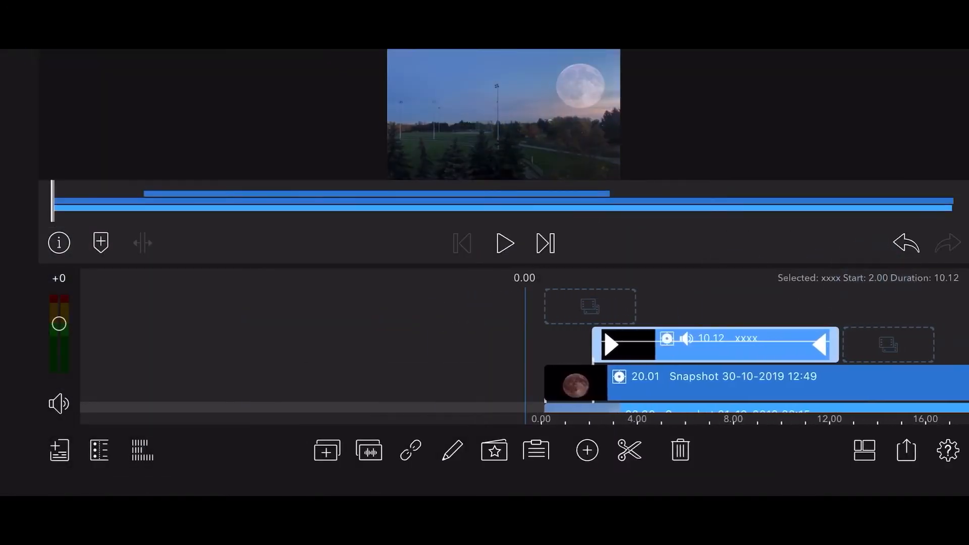
{"action": "left_click", "coordinate": [504, 242]}
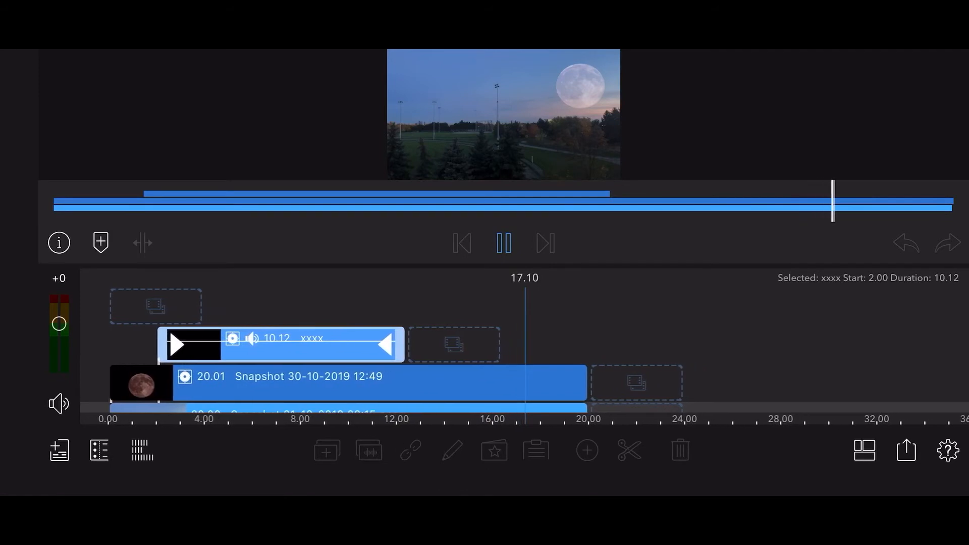
{"action": "left_click", "coordinate": [503, 243]}
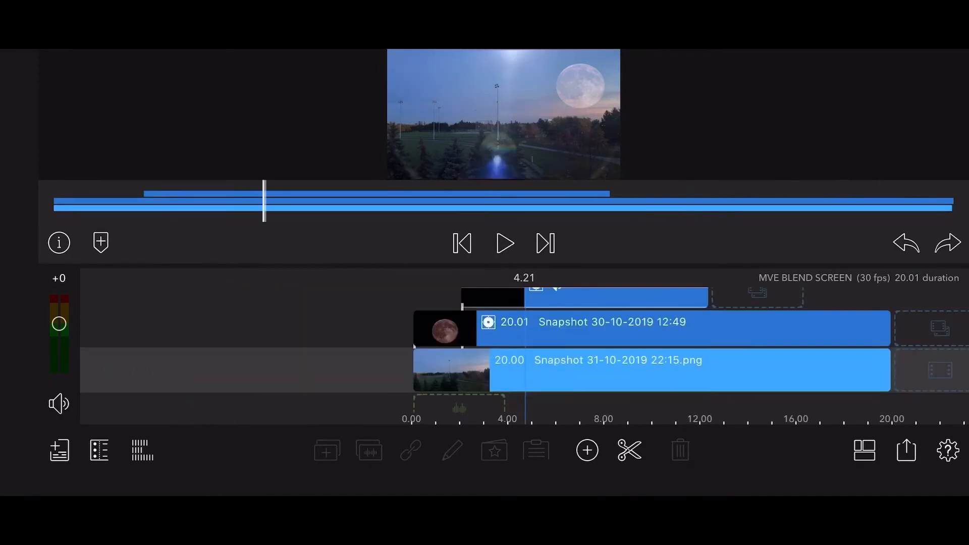
Split the field clip at 4.21 and 8.01 seconds, then select the middle 3.10-second piece.
{"action": "left_click", "coordinate": [687, 369]}
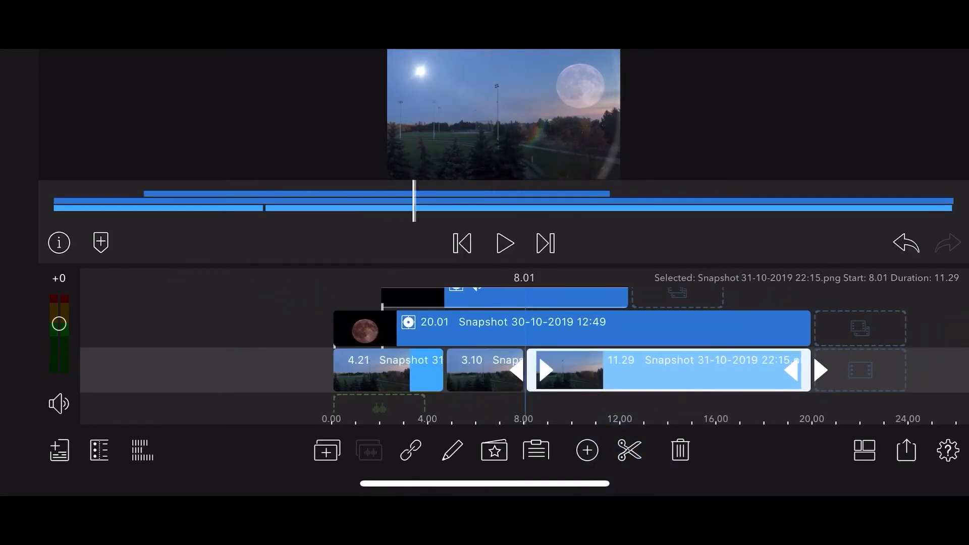
{"action": "left_click", "coordinate": [485, 369]}
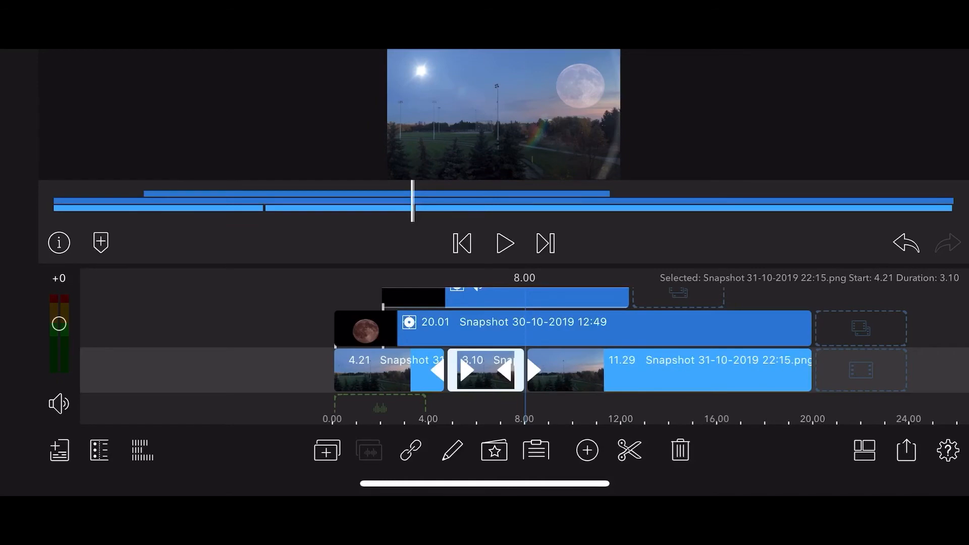
{"action": "left_click", "coordinate": [486, 370]}
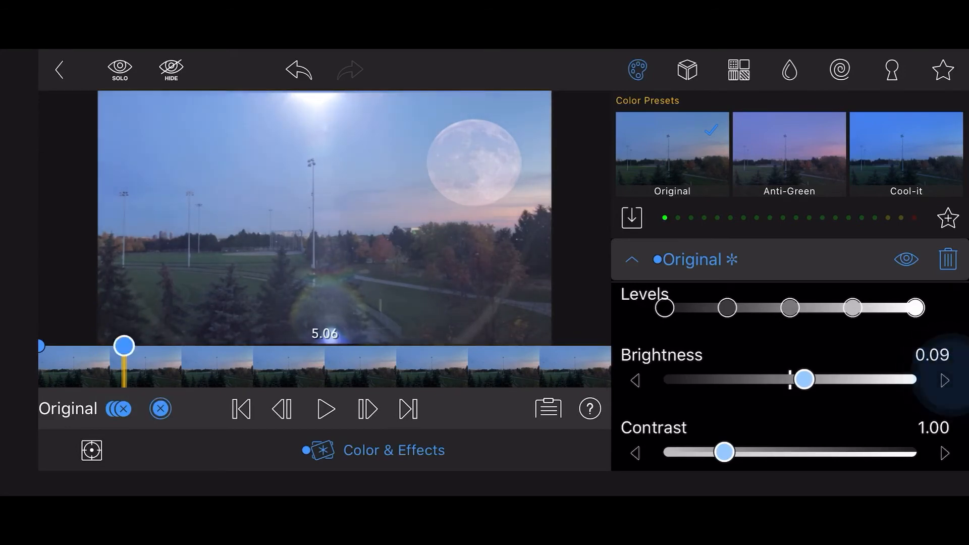
Set Brightness keyframes of 0.09 at 5.06 and 0.00 at 8.00 on the middle field piece.
{"action": "left_click", "coordinate": [946, 379]}
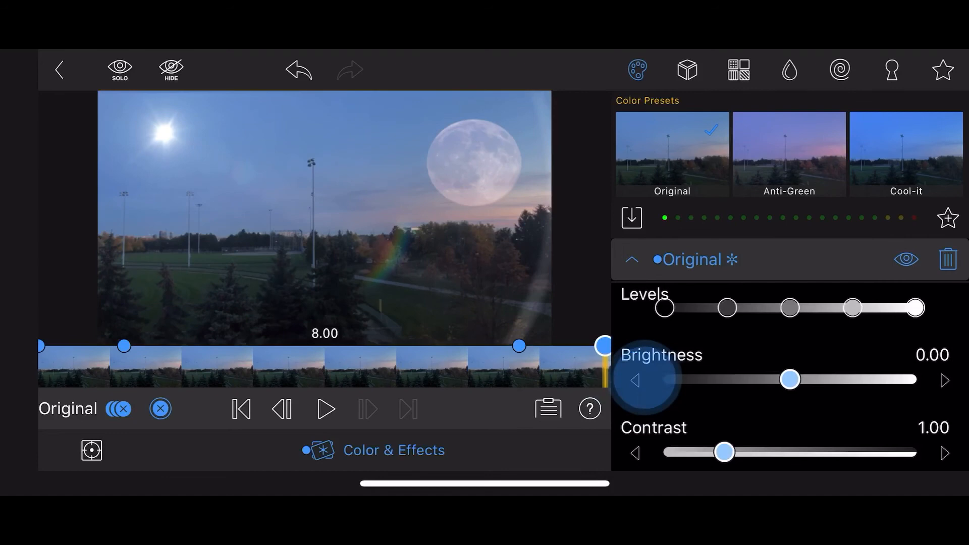
{"action": "left_click", "coordinate": [637, 380]}
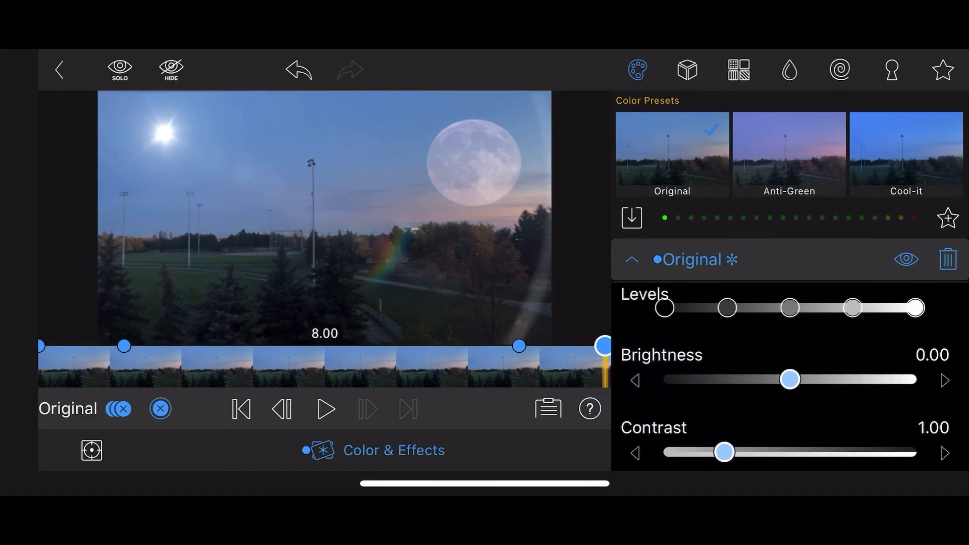